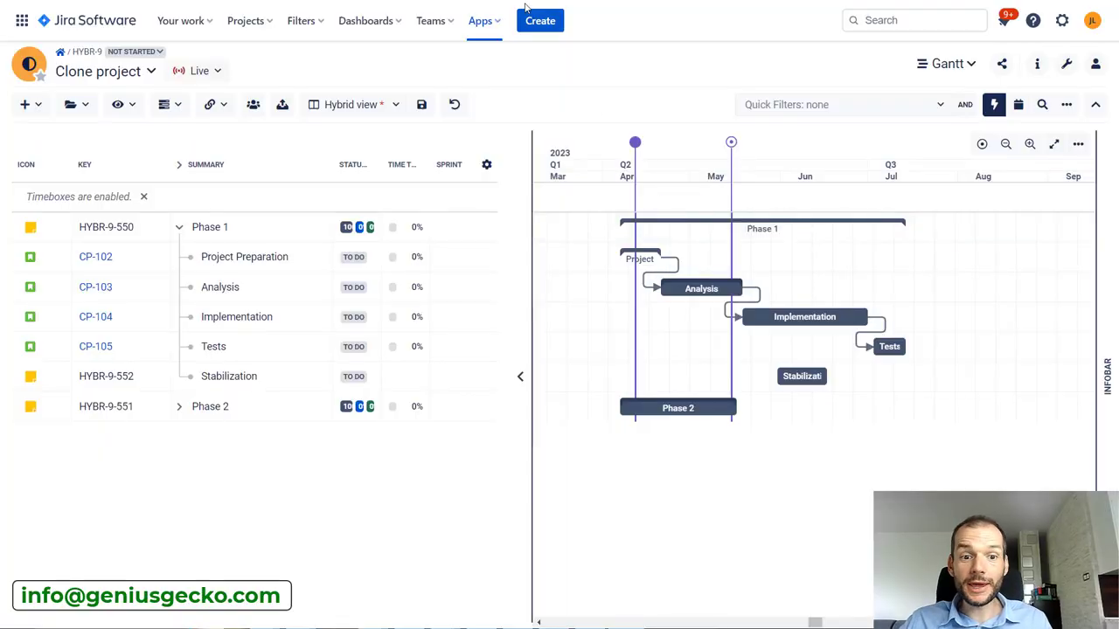
mouse_move(116, 69)
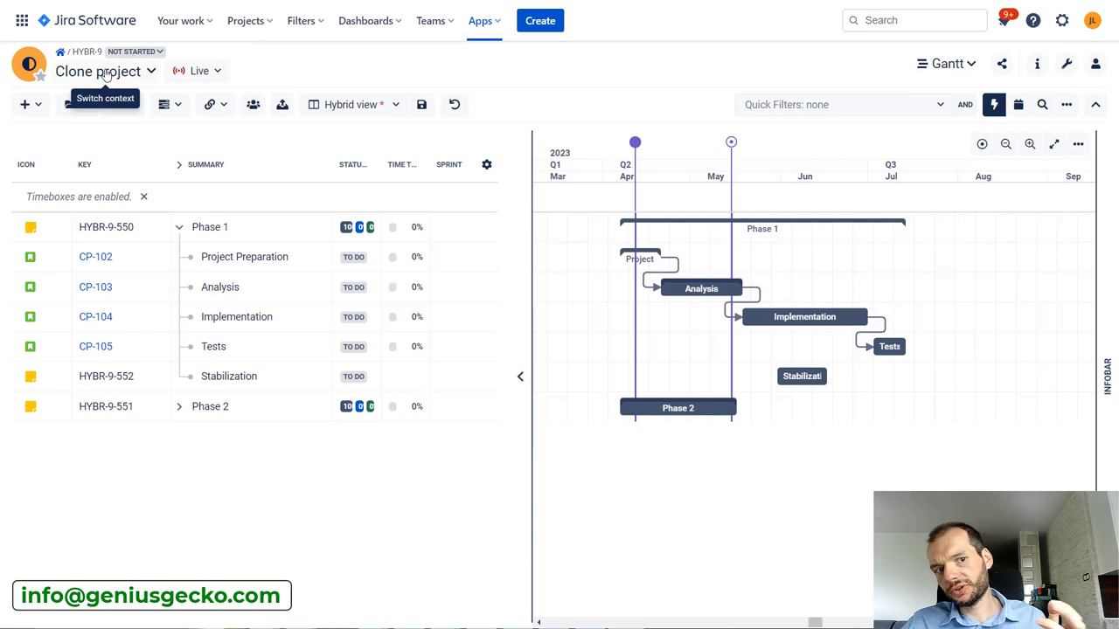
Enable Critical path in the Gantt display options so the Phase 1 chain turns red
left_click(119, 105)
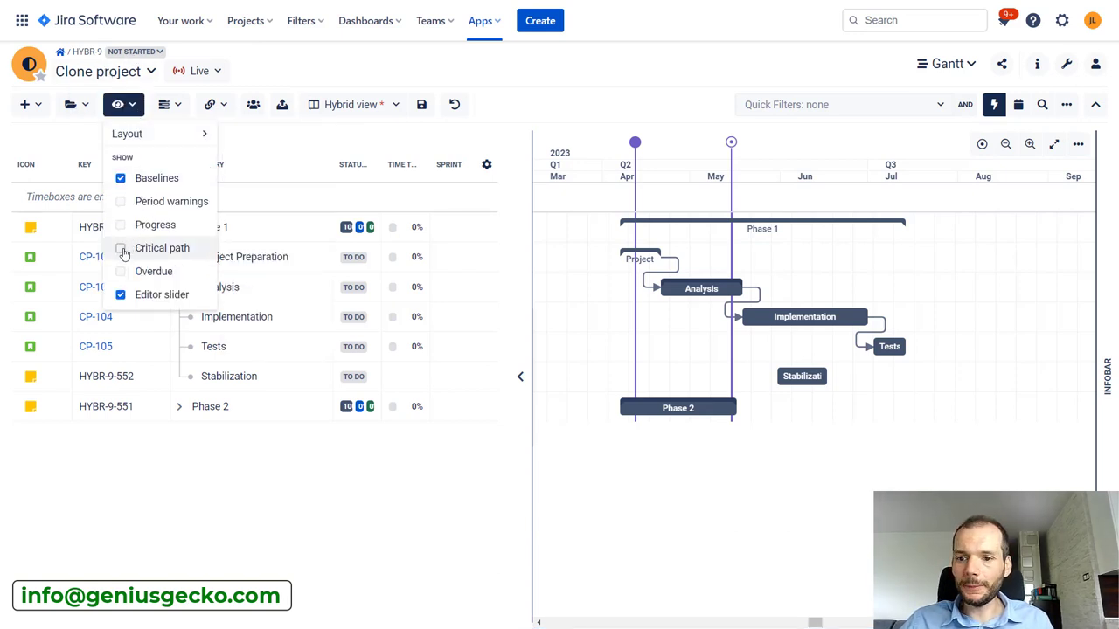
left_click(121, 248)
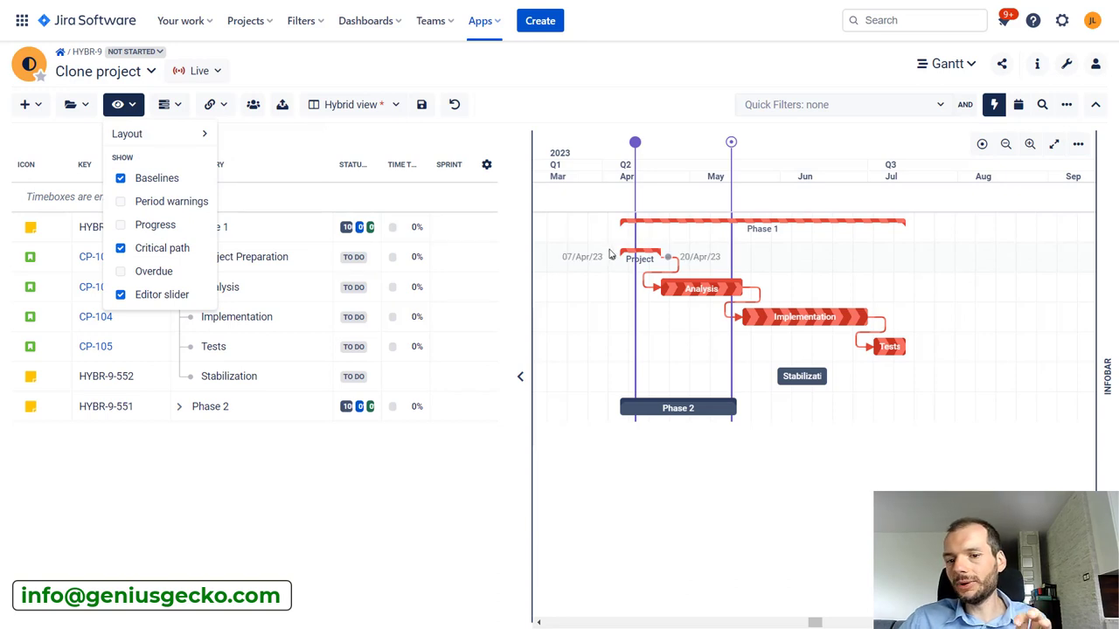
mouse_move(802, 316)
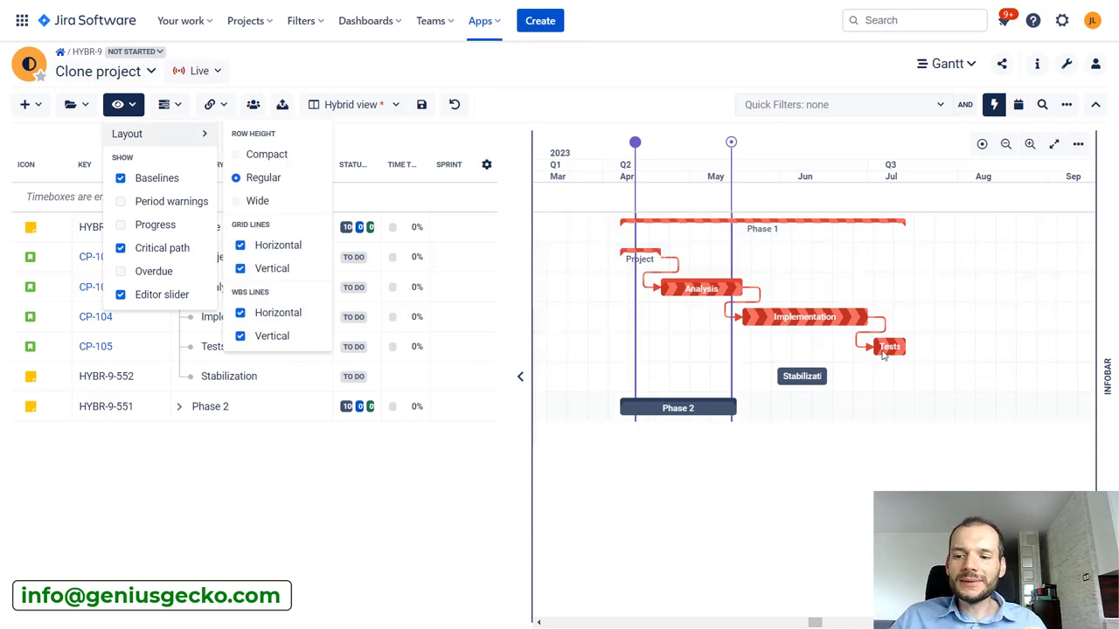
mouse_move(830, 316)
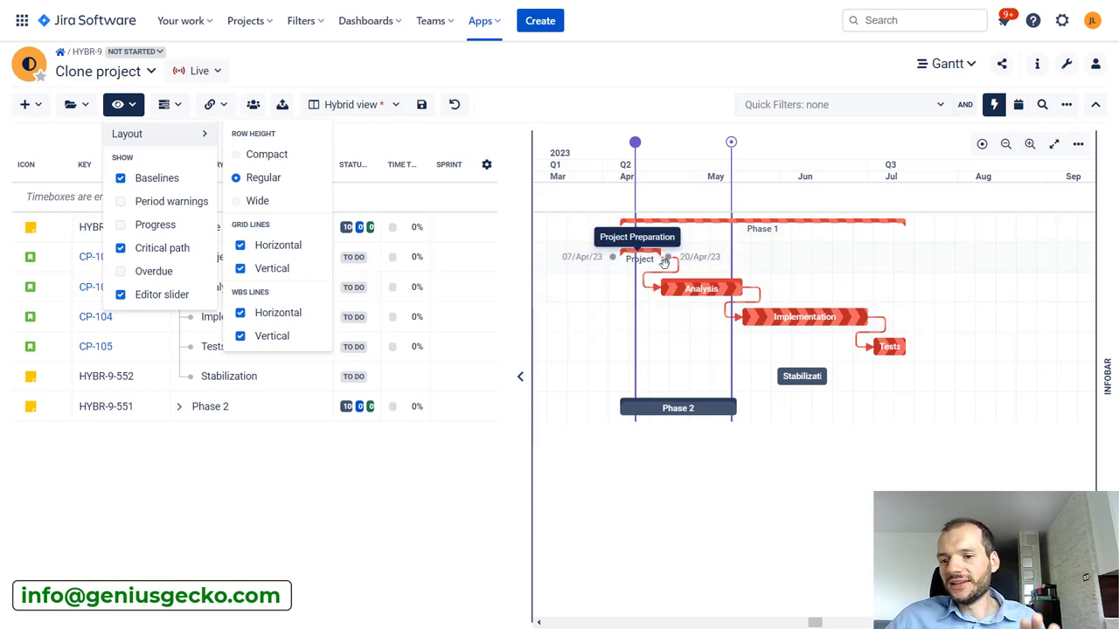
mouse_move(832, 255)
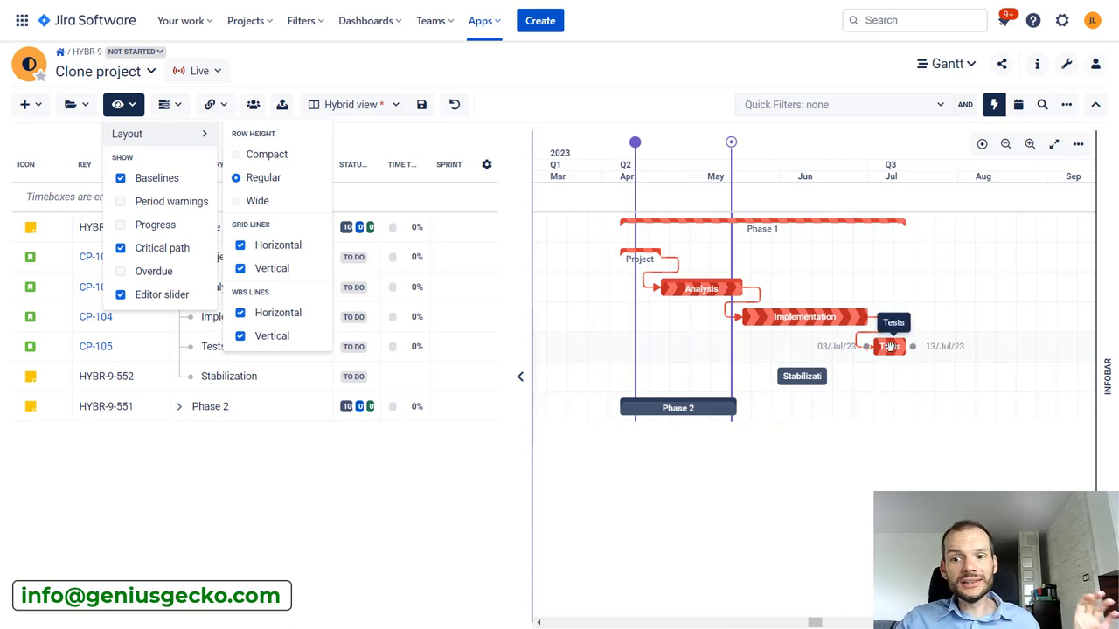
mouse_move(699, 280)
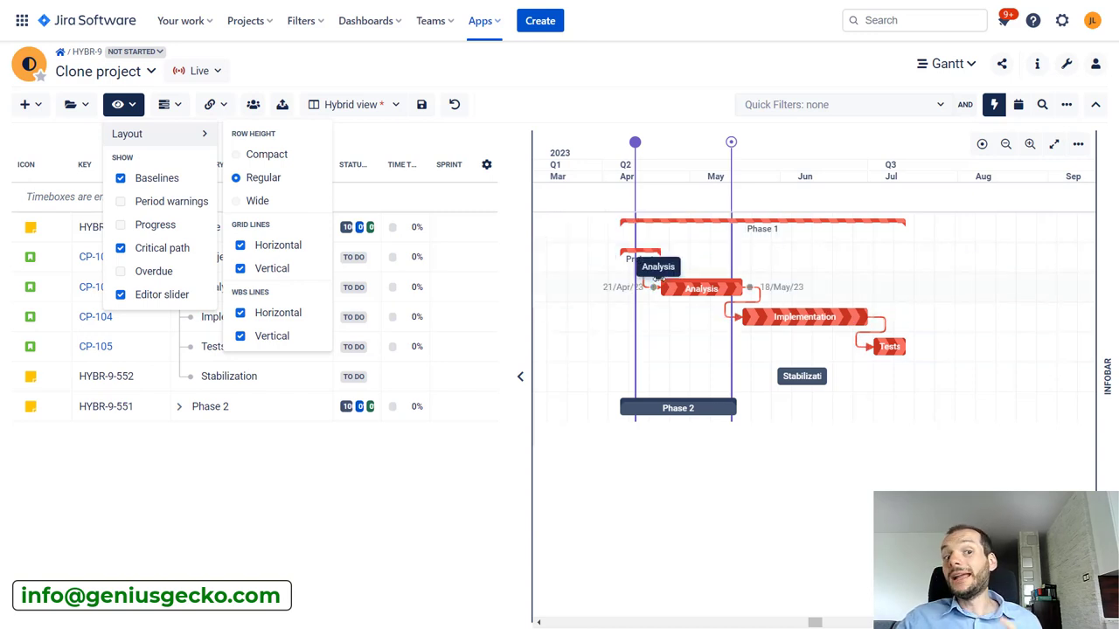
mouse_move(664, 283)
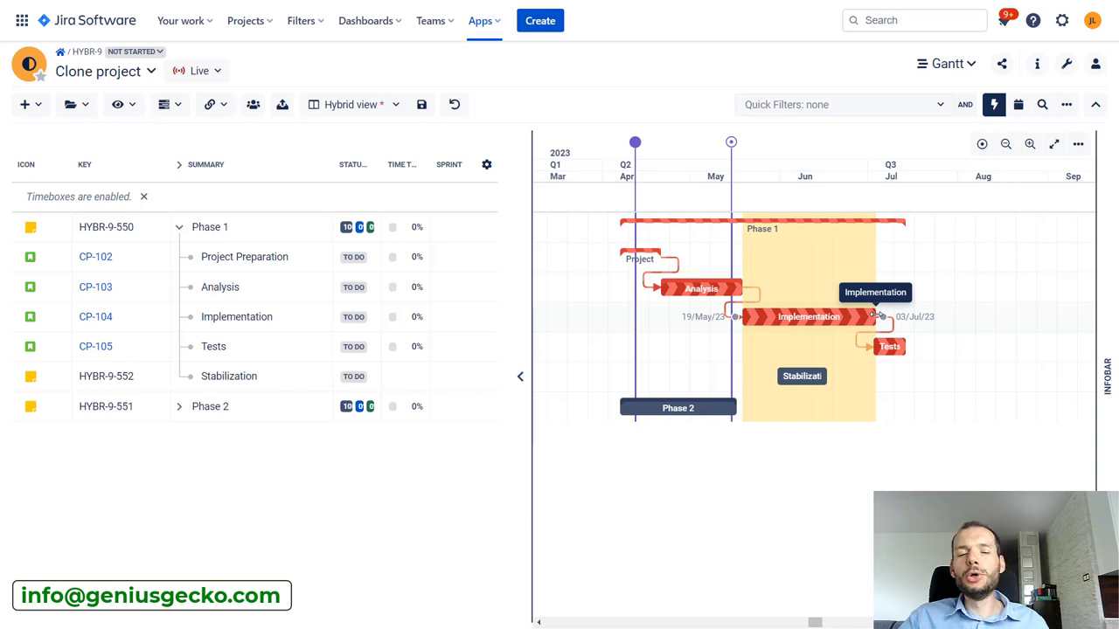
Select the Implementation and Tests task rows to reschedule them on the timeline
left_click(808, 316)
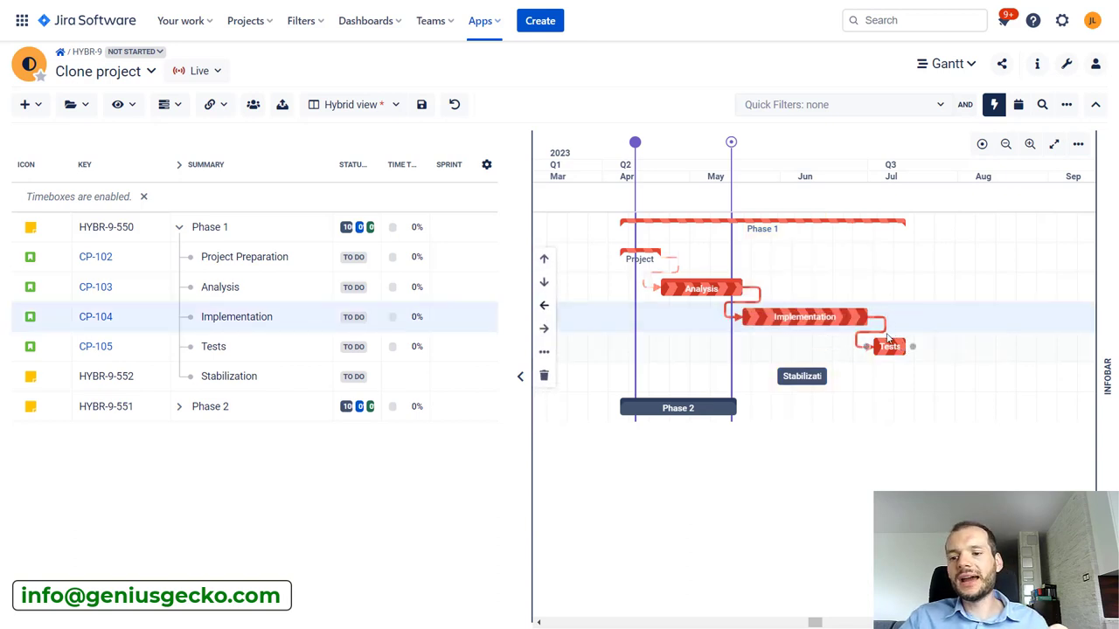
left_click(804, 316)
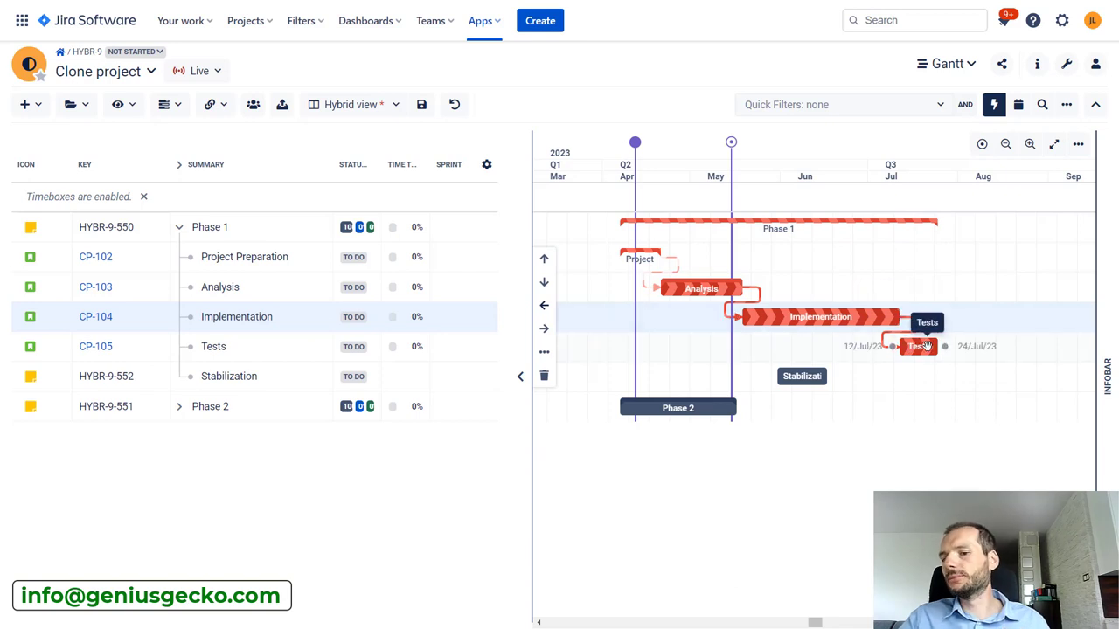
mouse_move(882, 315)
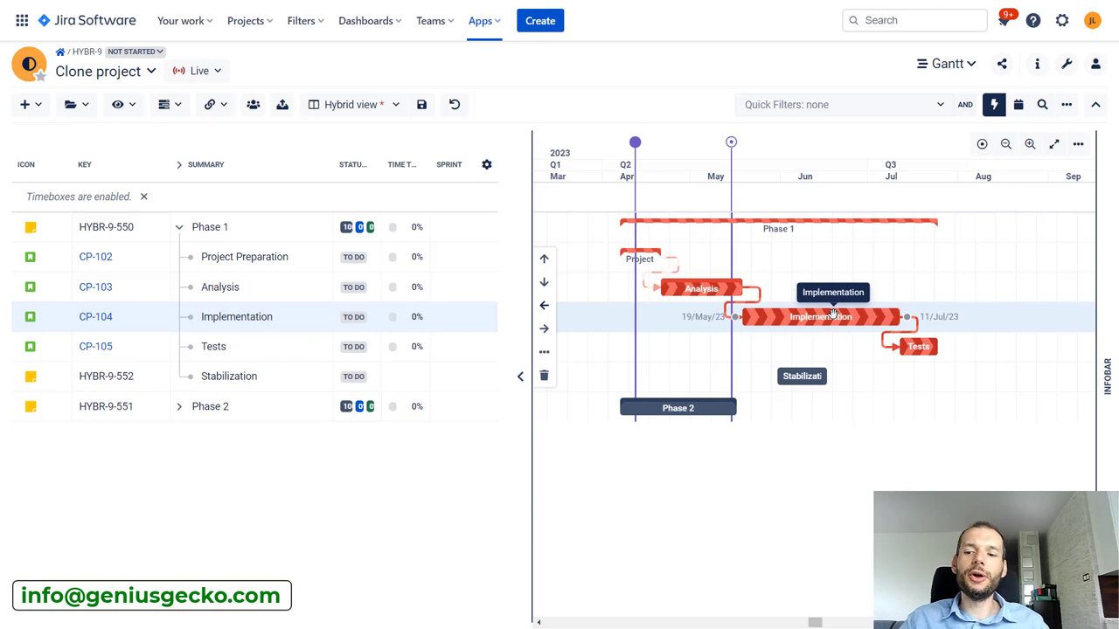
mouse_move(734, 286)
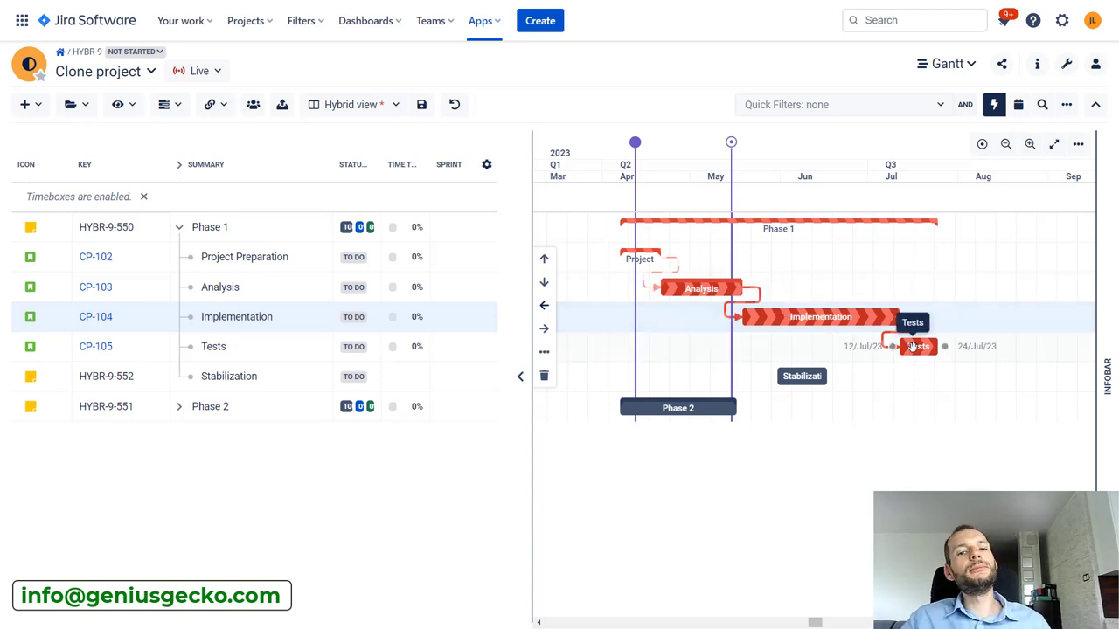
mouse_move(691, 288)
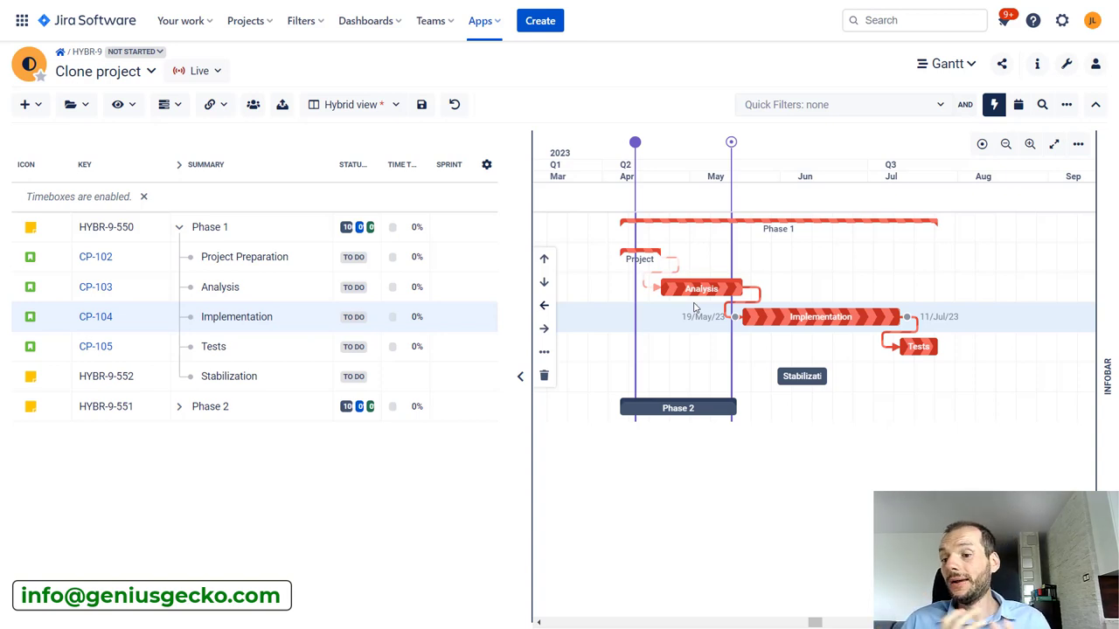
mouse_move(975, 254)
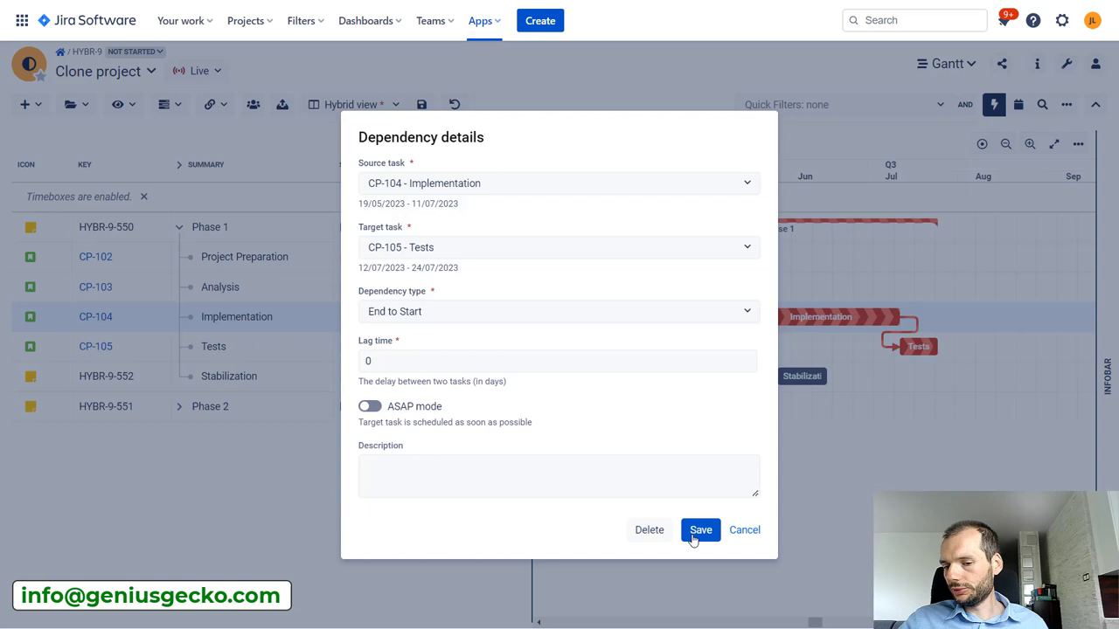
Save the Implementation-to-Tests dependency and move Tests later to about 23 Jul–4 Aug
left_click(700, 530)
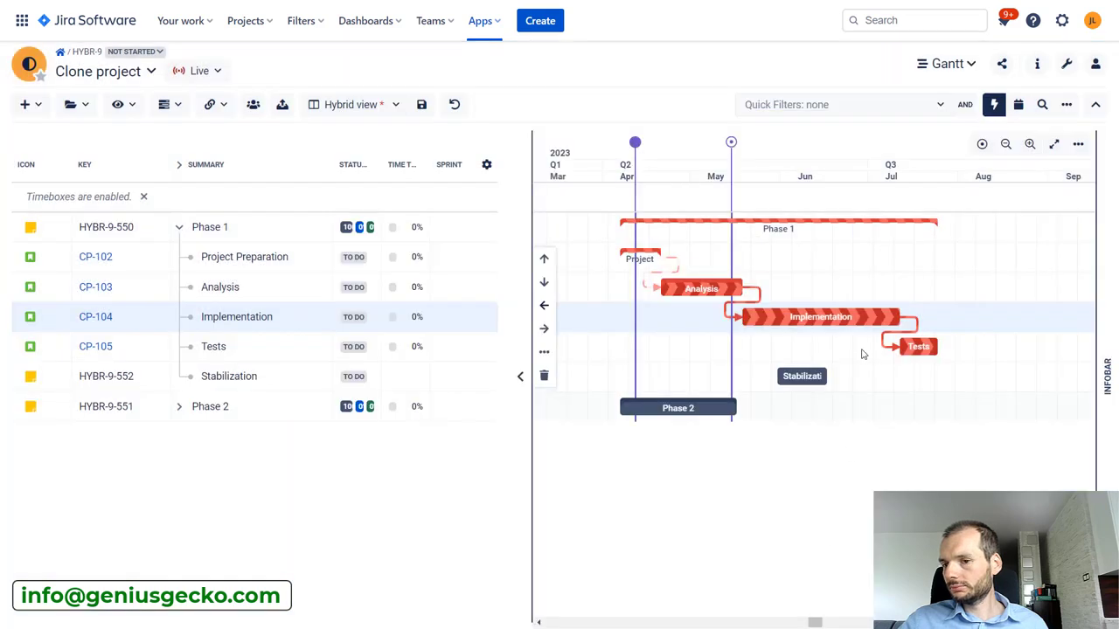
mouse_move(881, 317)
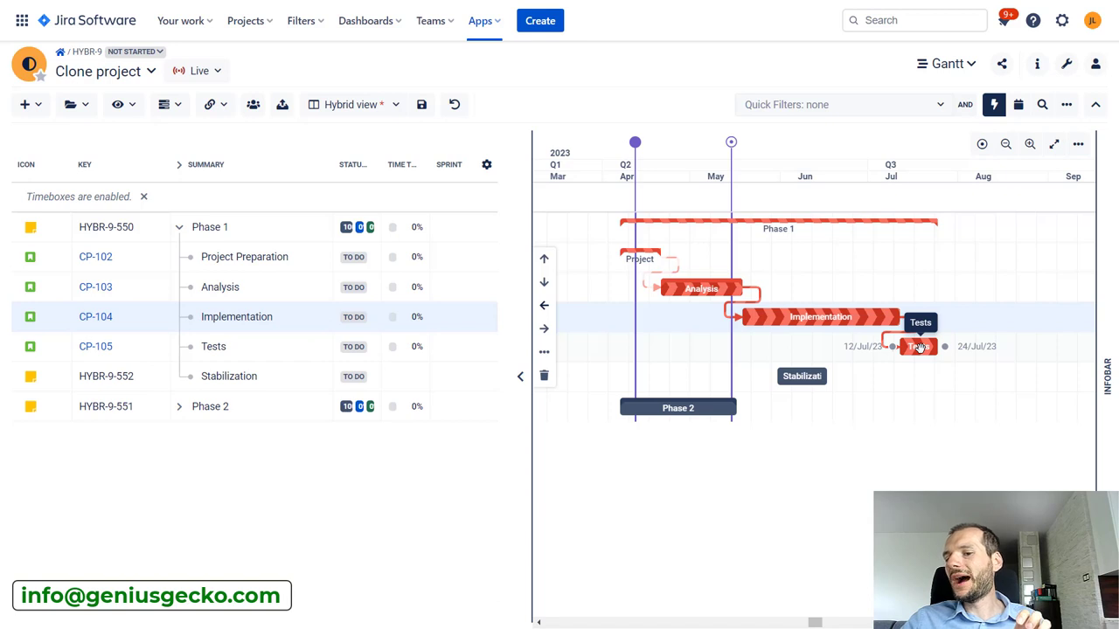
left_click_drag(918, 346, 951, 346)
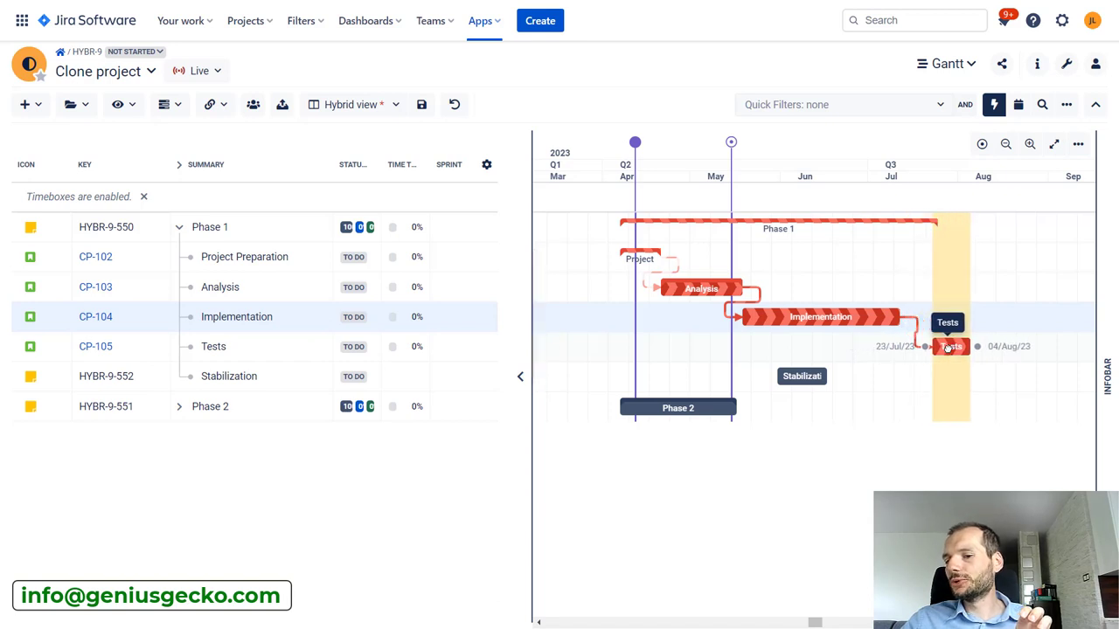
left_click(951, 346)
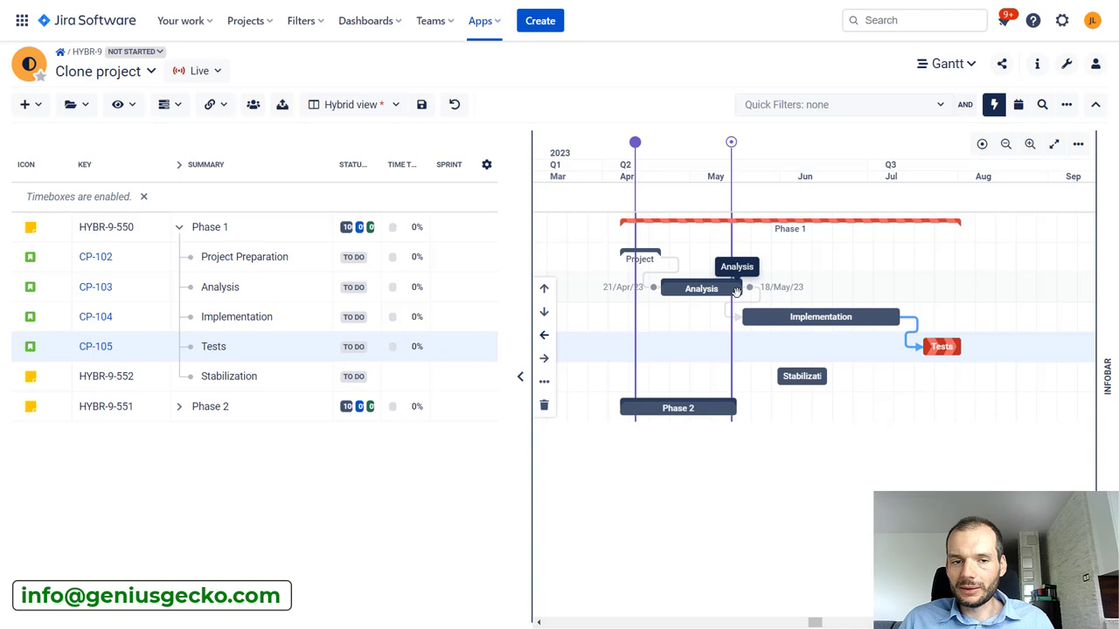
mouse_move(912, 301)
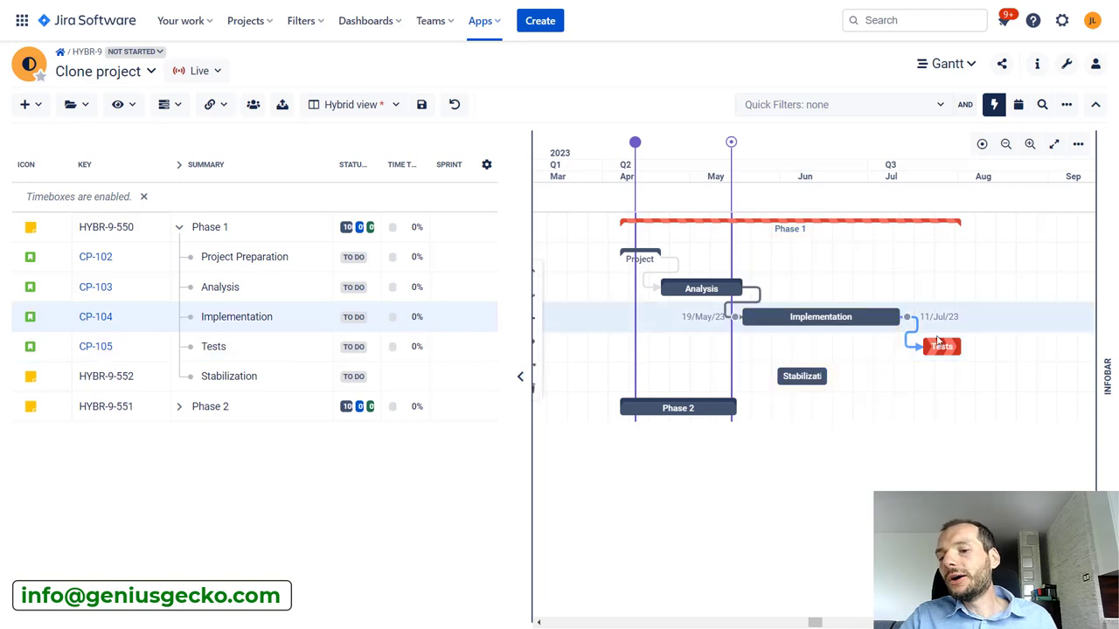
left_click(942, 346)
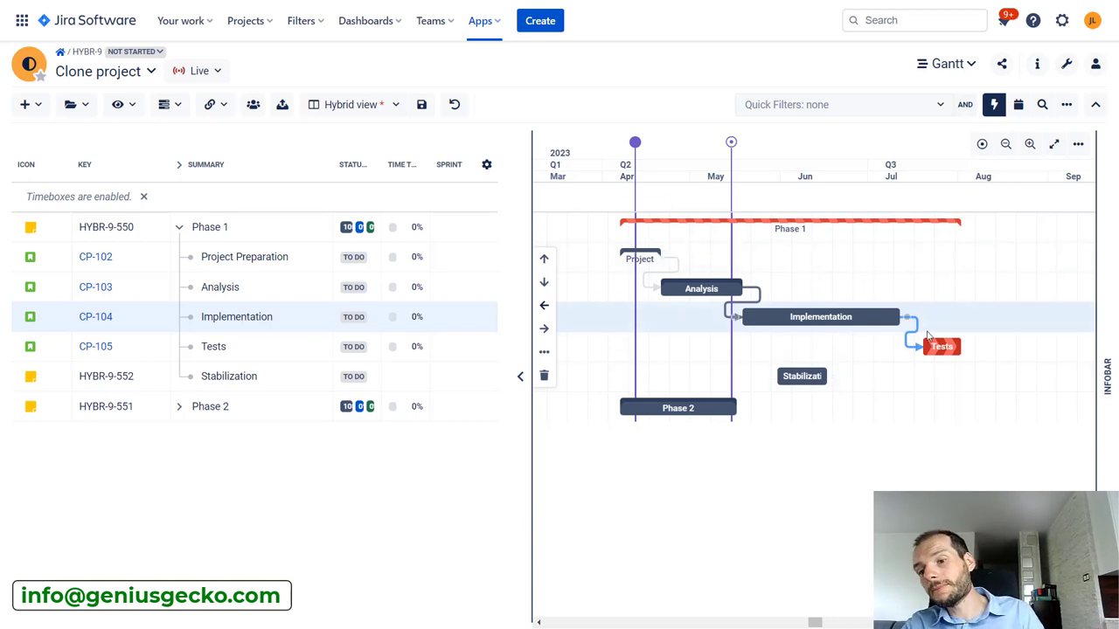
mouse_move(940, 346)
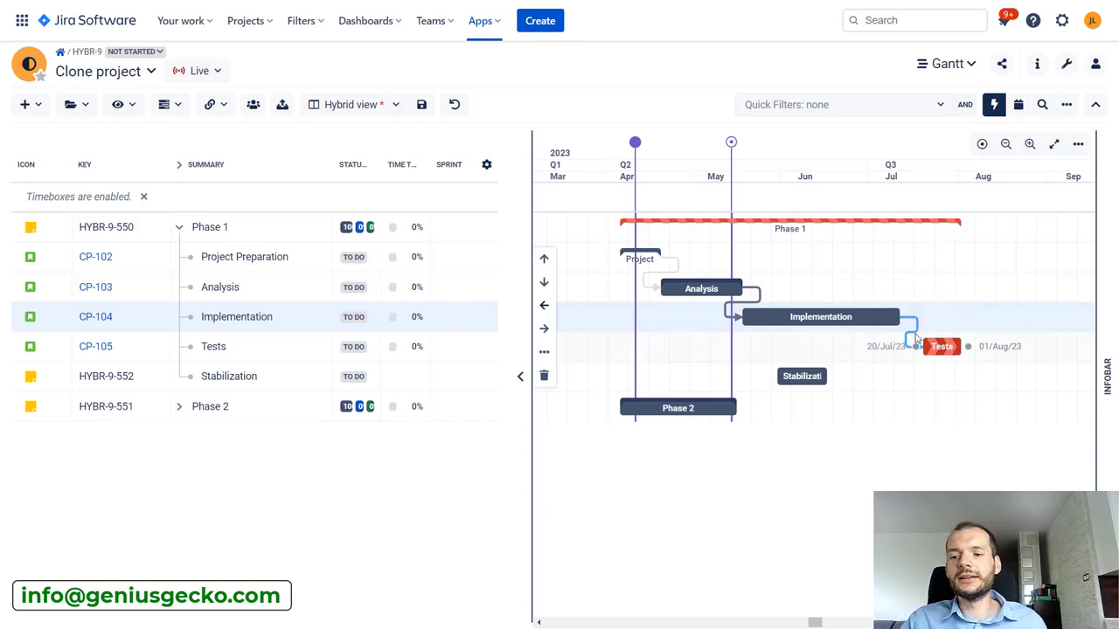
Set the Implementation-to-Tests dependency to ASAP so Tests follows Implementation immediately
left_click(915, 339)
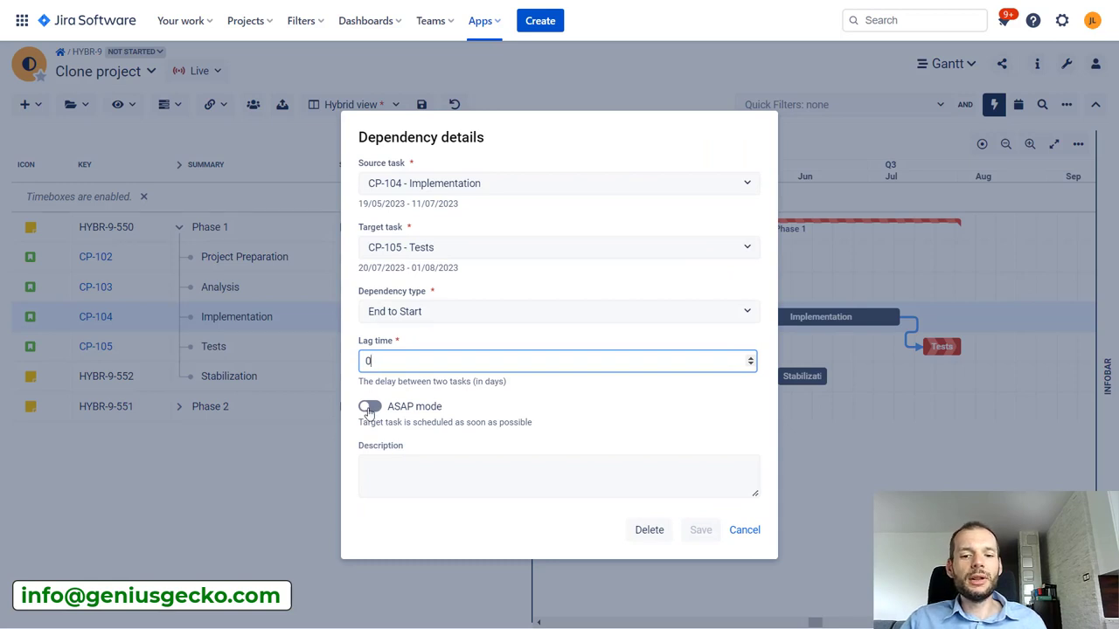
left_click(369, 405)
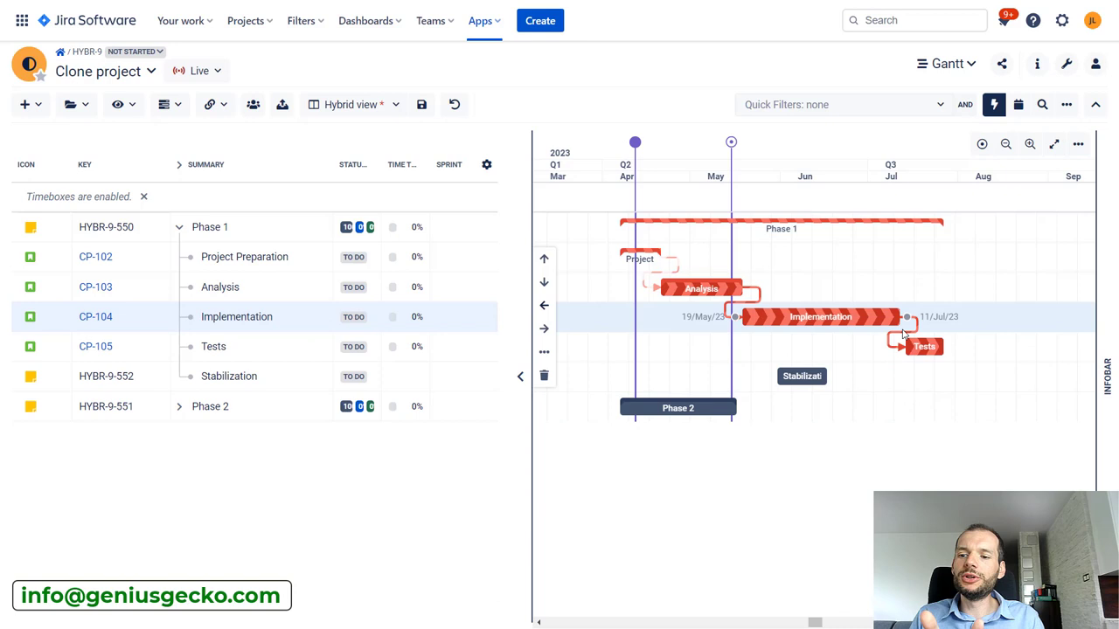
mouse_move(698, 336)
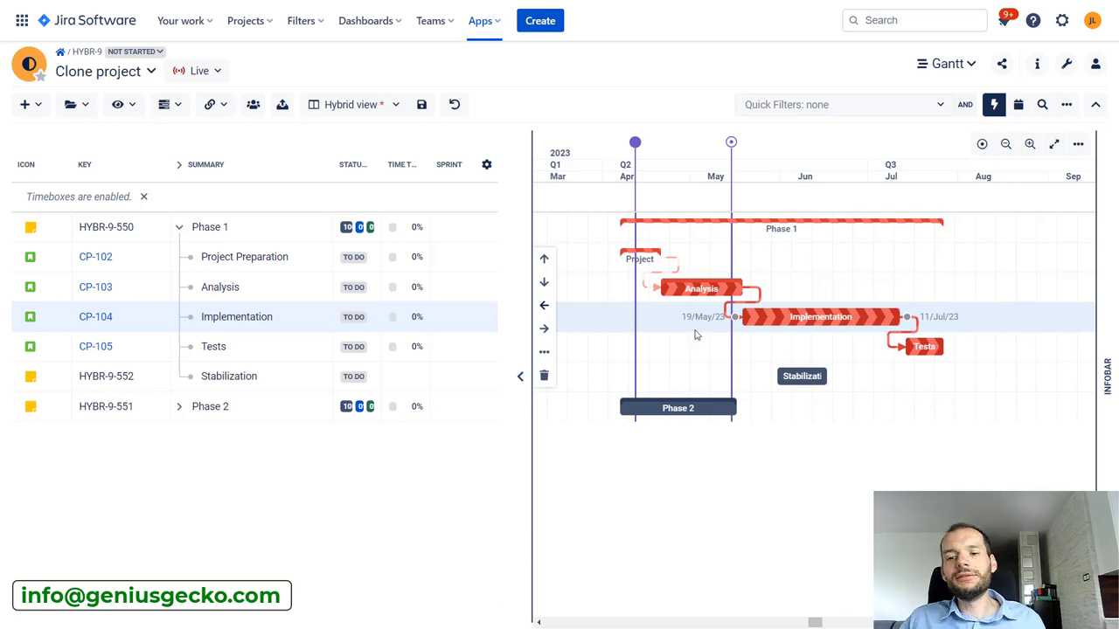
mouse_move(753, 304)
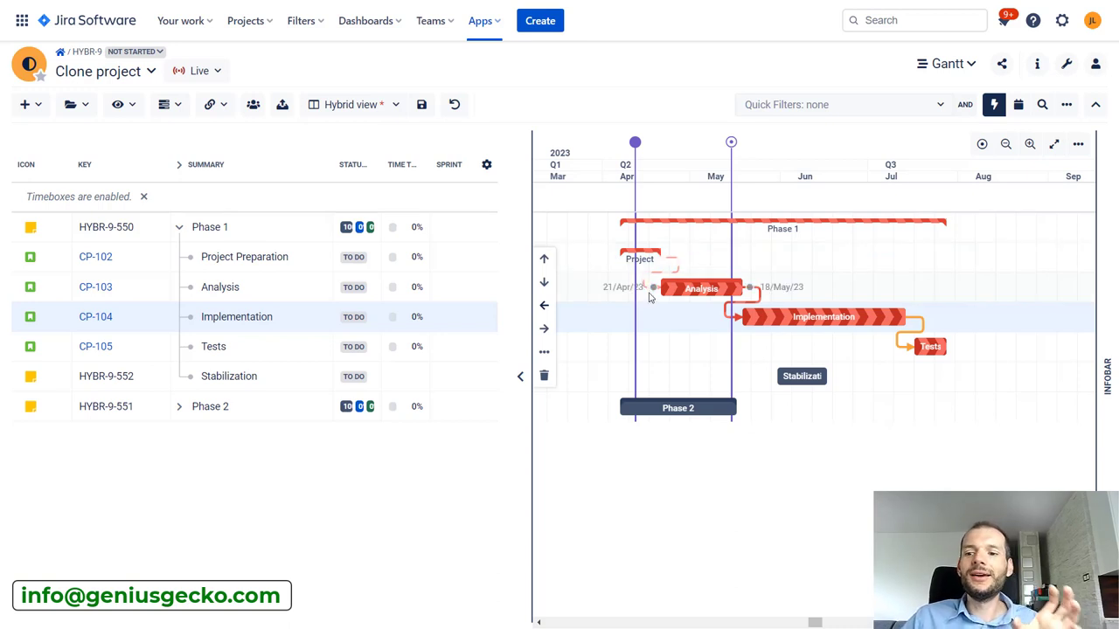
mouse_move(689, 377)
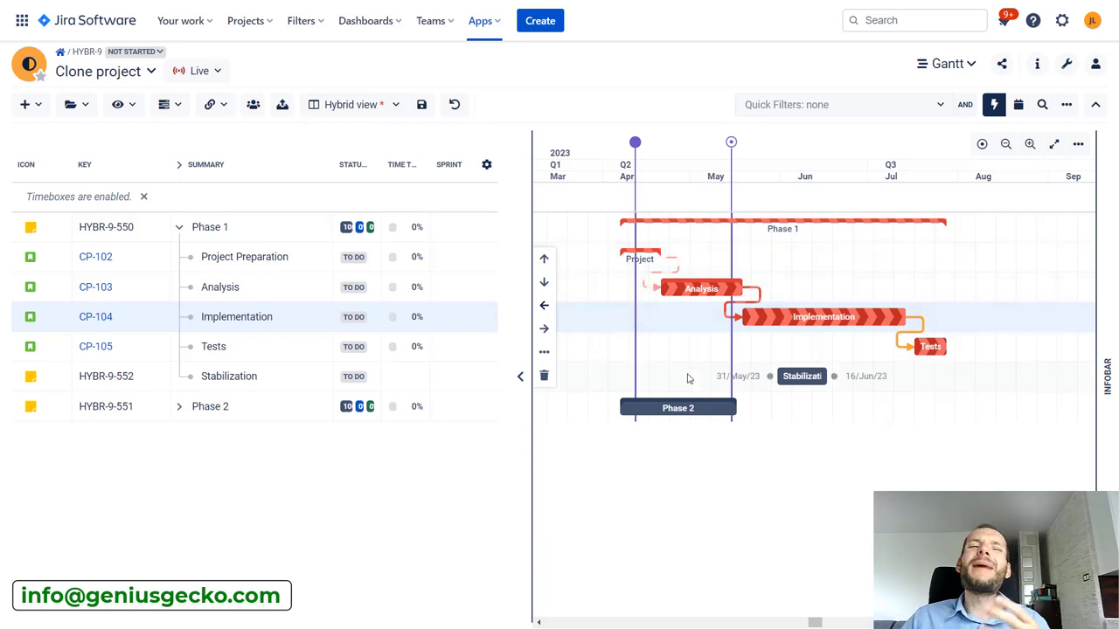
mouse_move(689, 377)
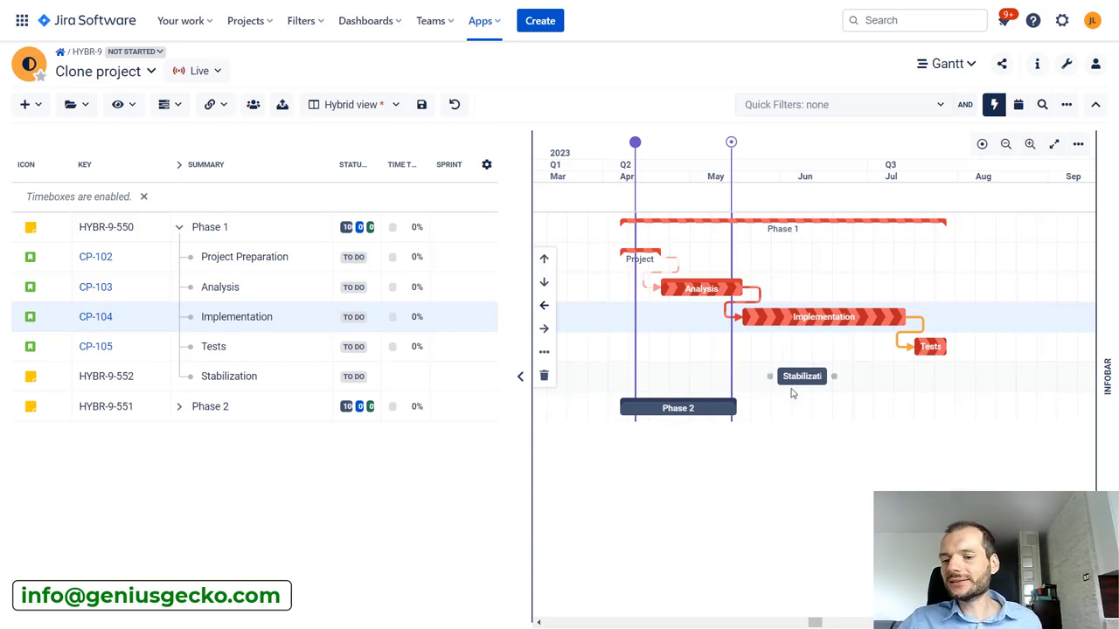
Move Stabilization to late August, then collapse and re-expand Phase 1 to refresh
left_click_drag(801, 376, 1052, 376)
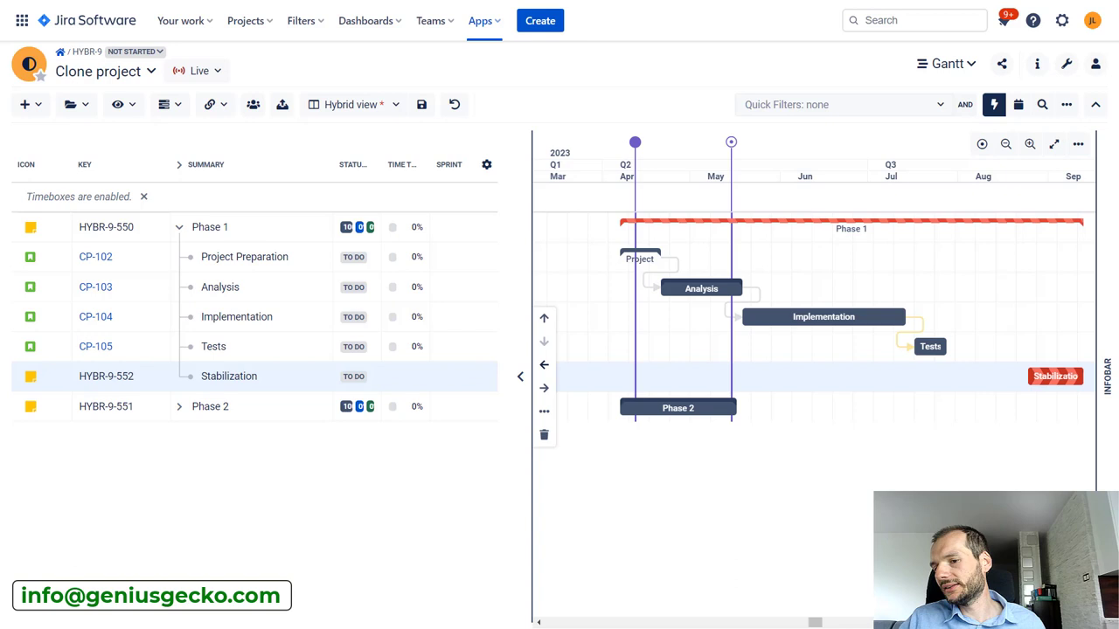
mouse_move(1055, 376)
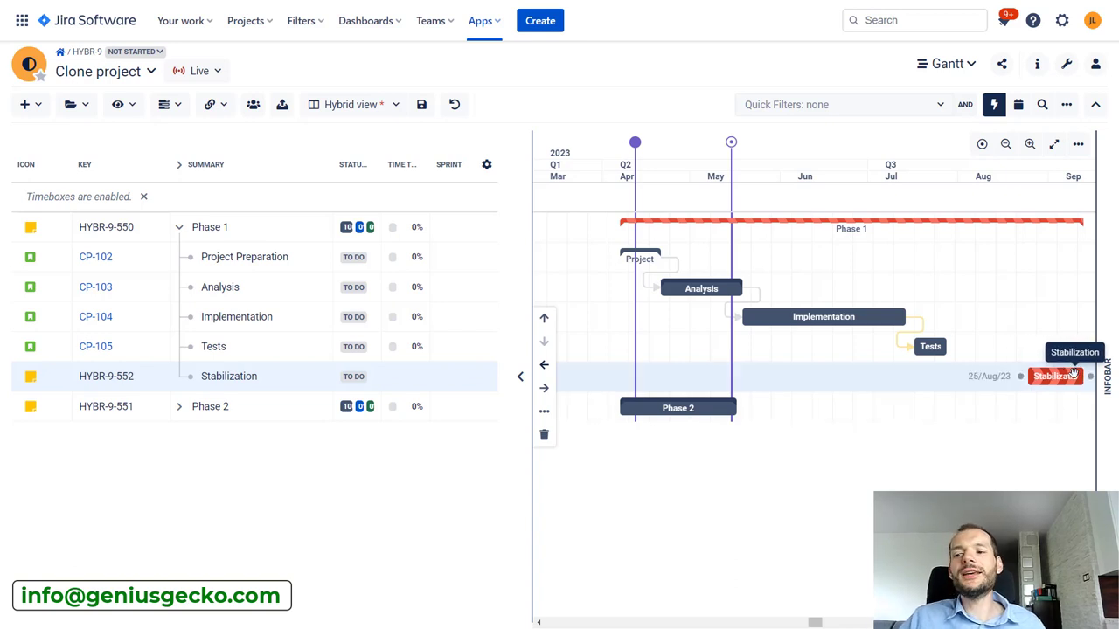
mouse_move(951, 339)
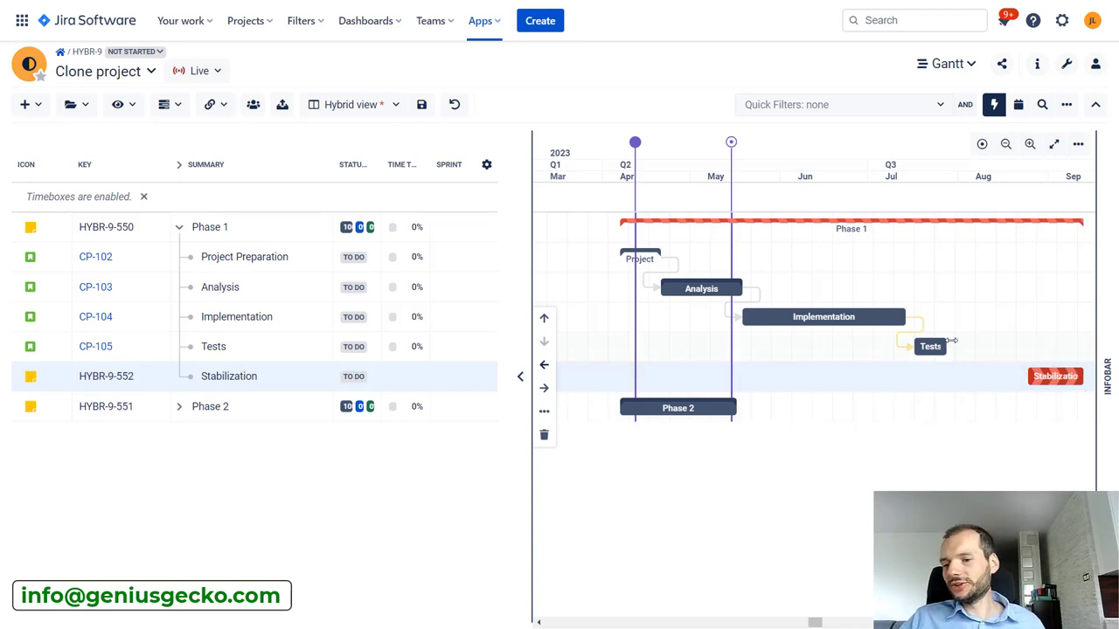
mouse_move(1056, 376)
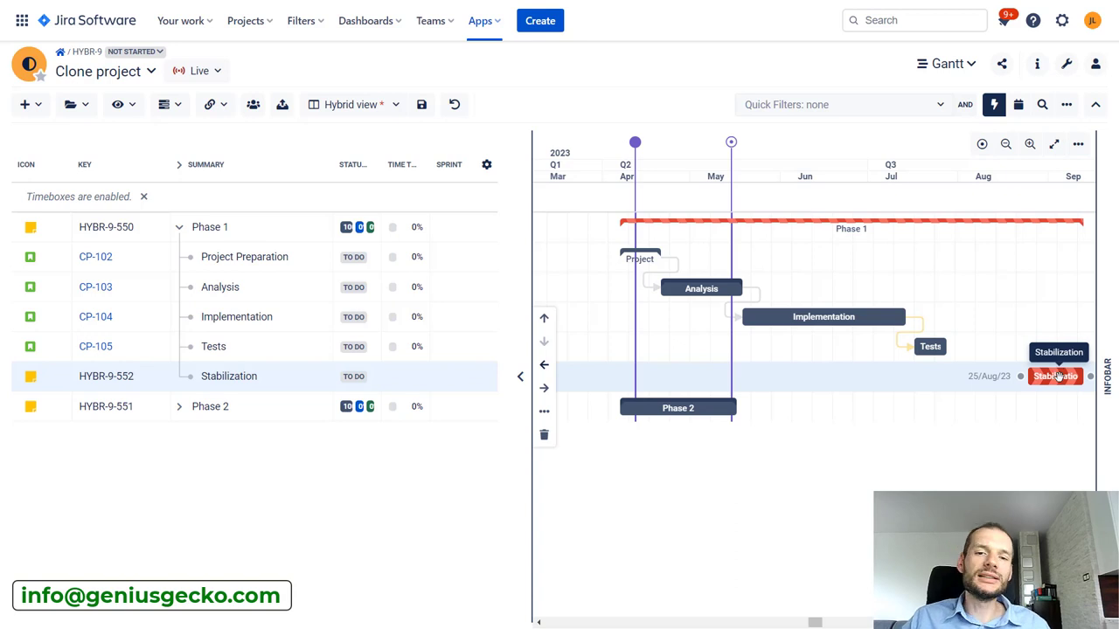
mouse_move(958, 187)
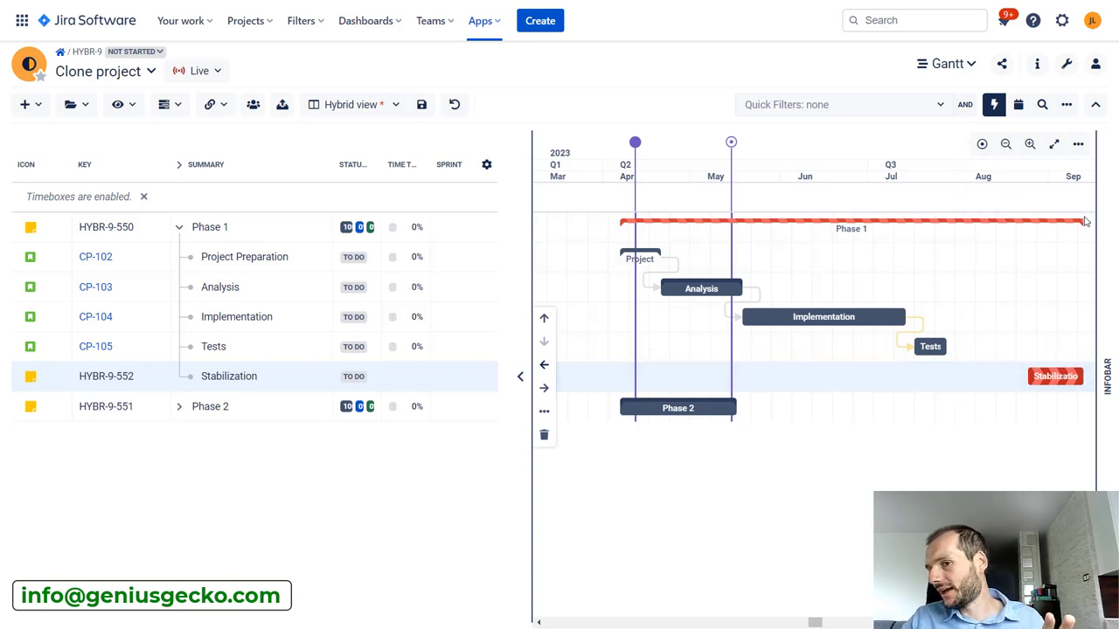
left_click(178, 228)
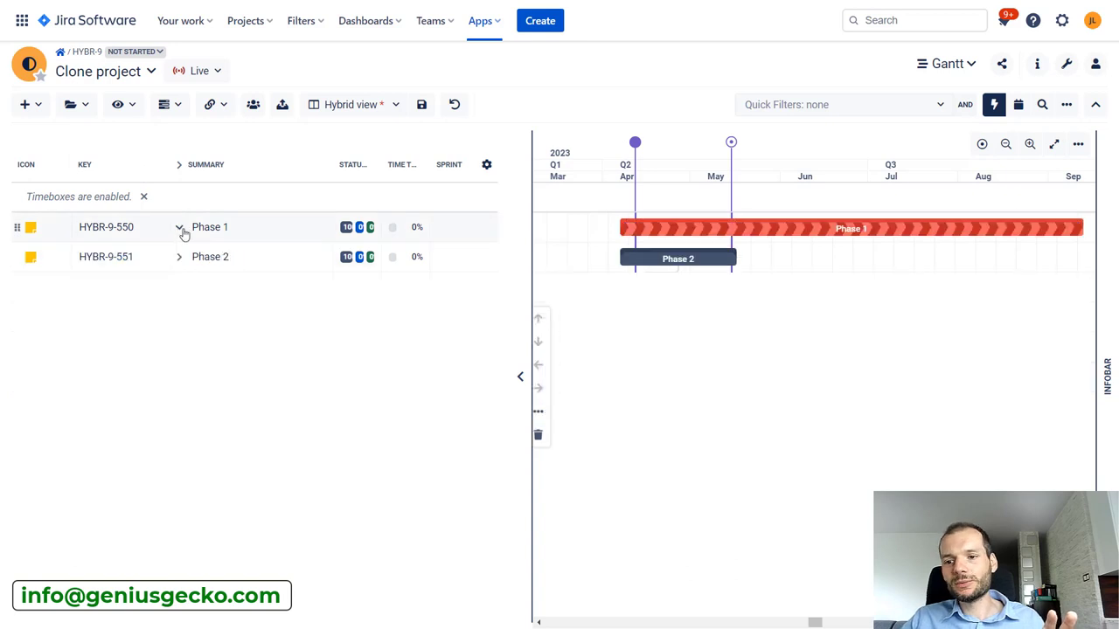
left_click(179, 227)
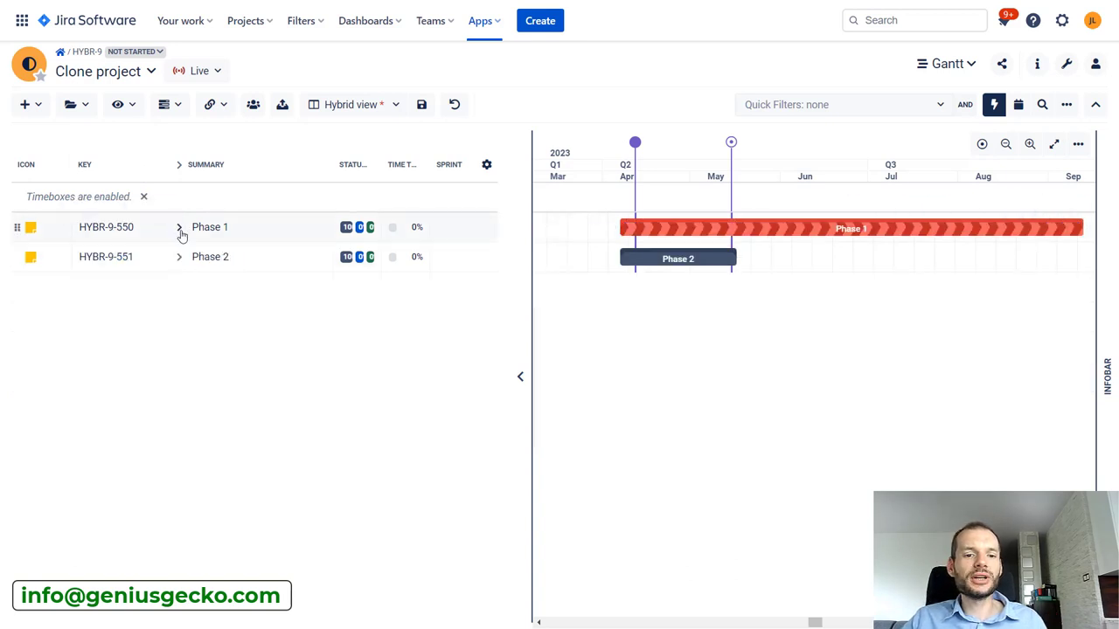
left_click(178, 228)
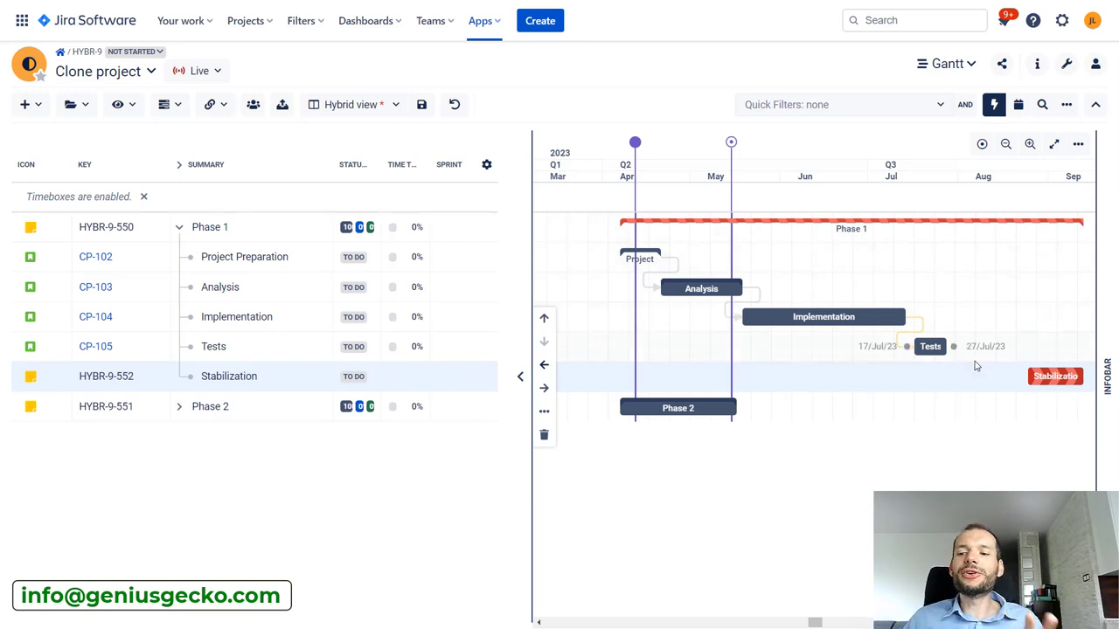
mouse_move(955, 346)
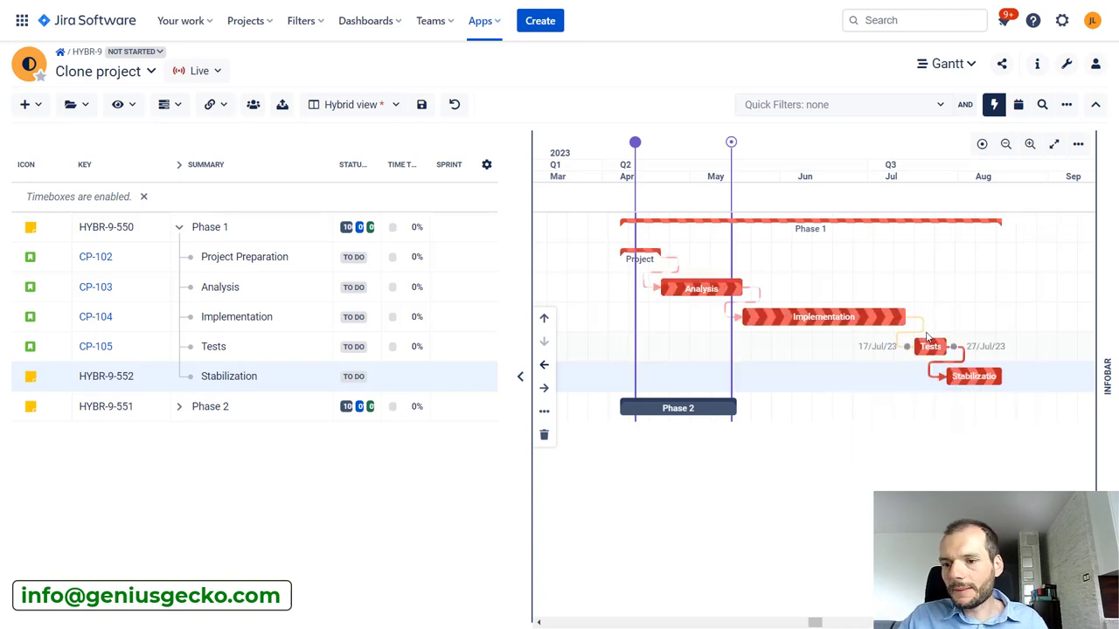
Delete the Implementation-to-Tests dependency and confirm the deletion
left_click(918, 336)
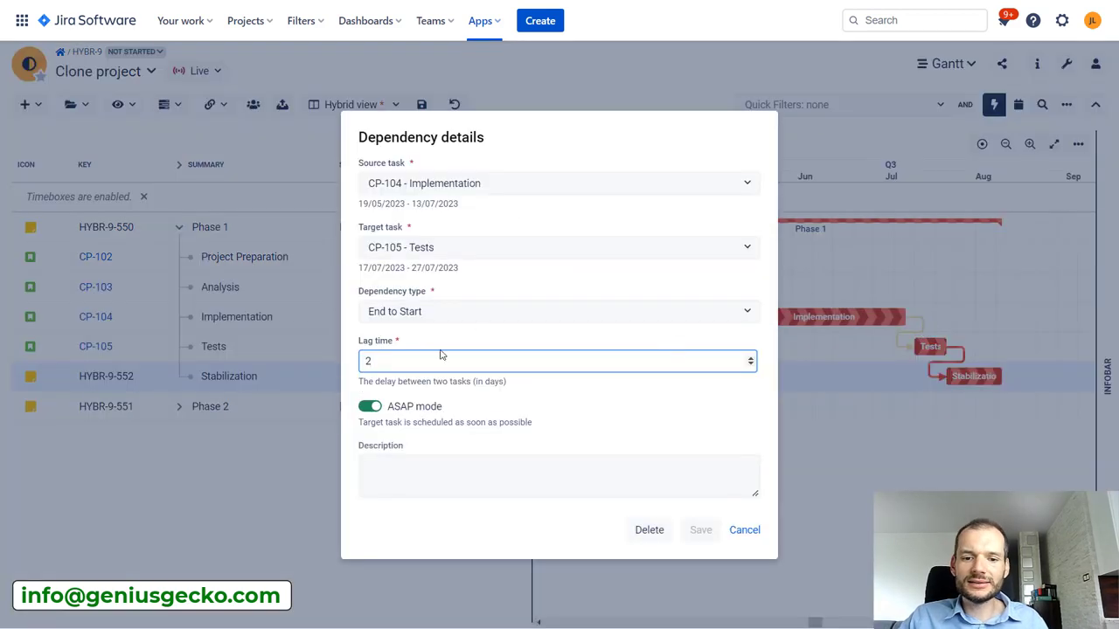
left_click(649, 529)
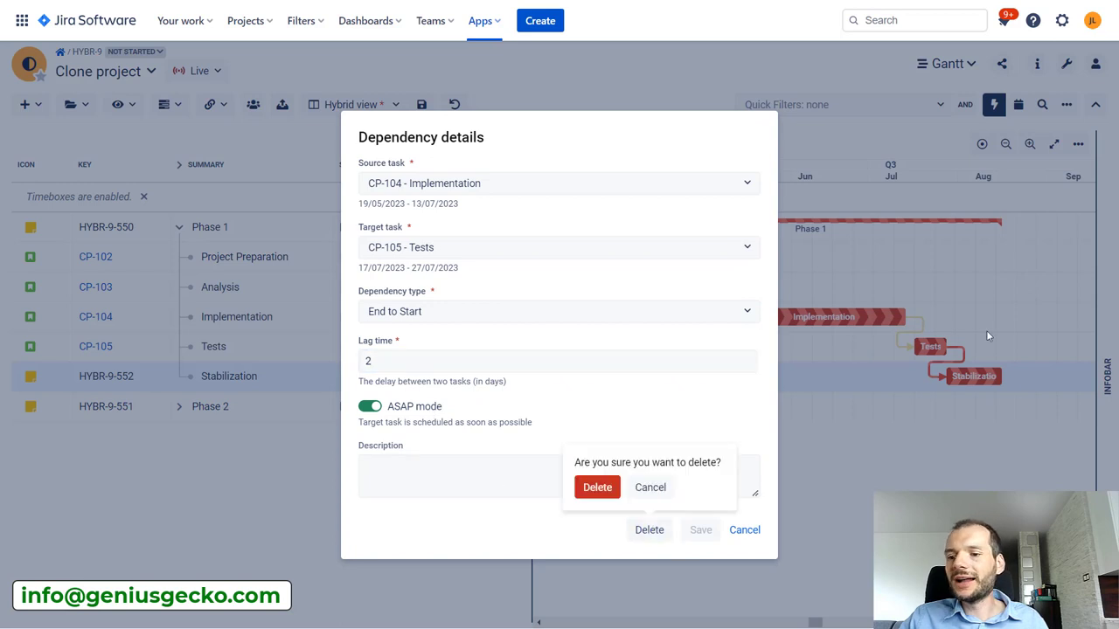
left_click(597, 486)
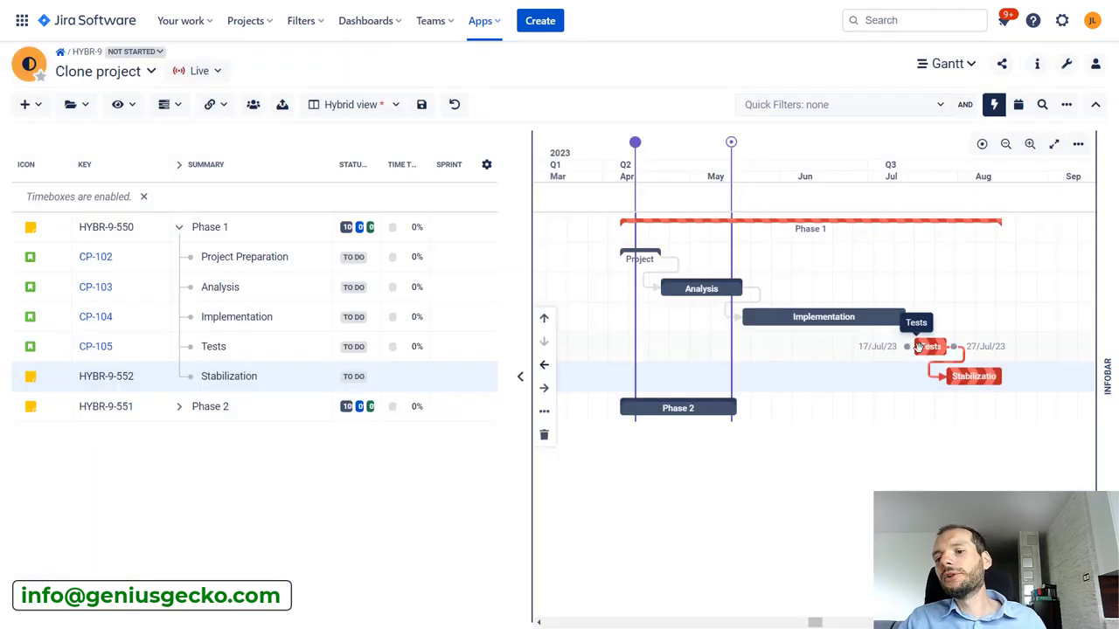